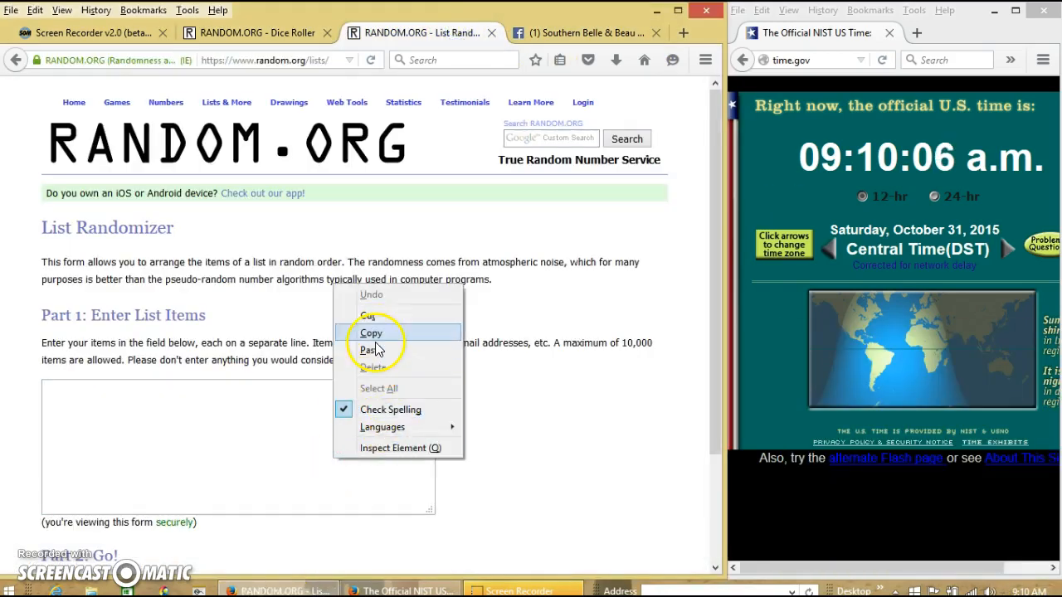
Paste the list of names into the List Randomizer, then roll two virtual dice.
click(371, 351)
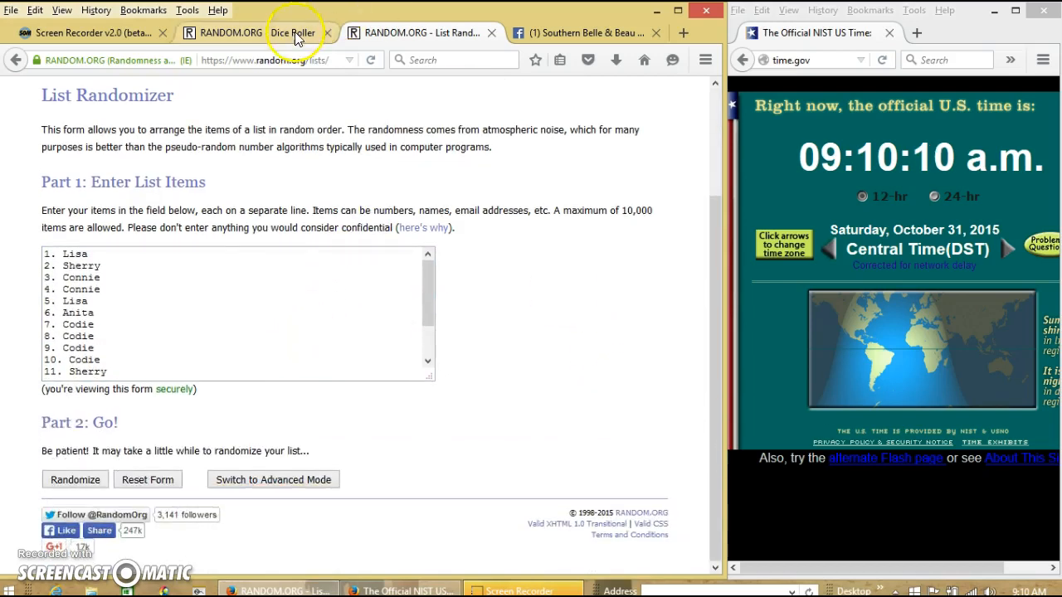
click(292, 34)
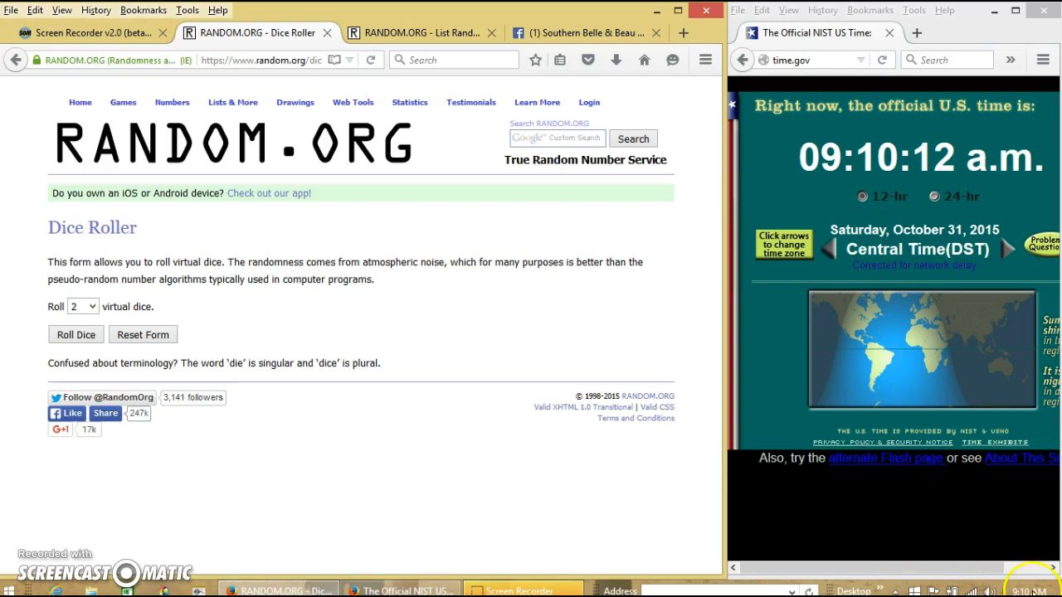
click(77, 335)
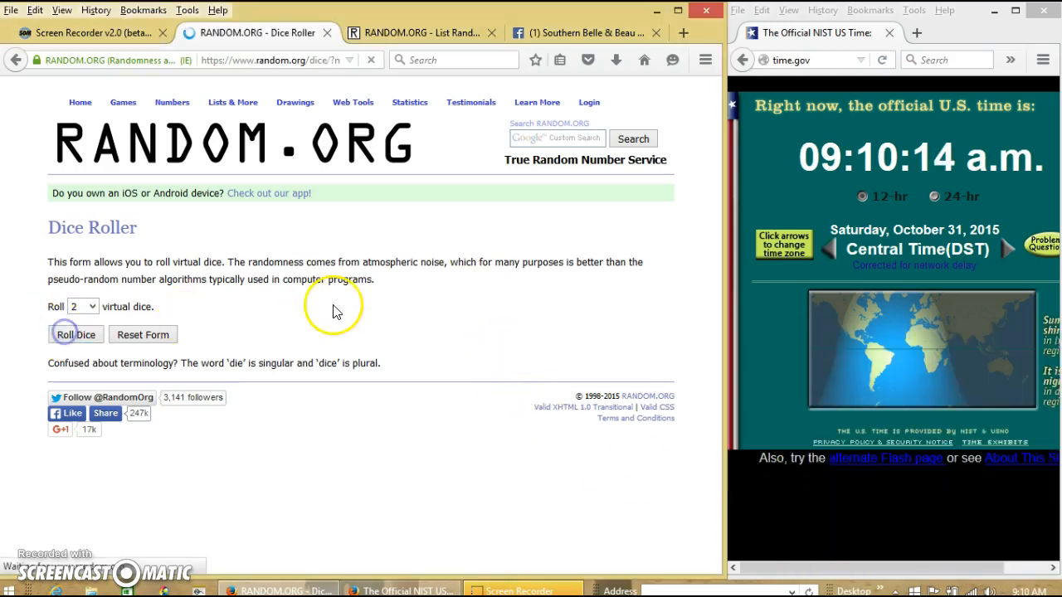
click(76, 335)
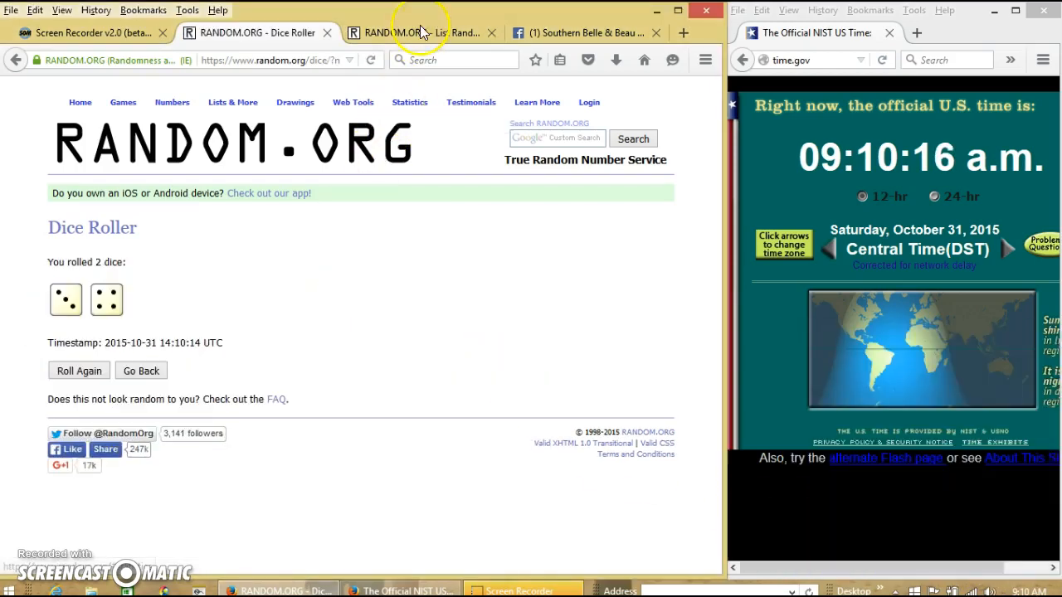
Randomize the 15-name list once and glance at the dice roll result.
click(418, 33)
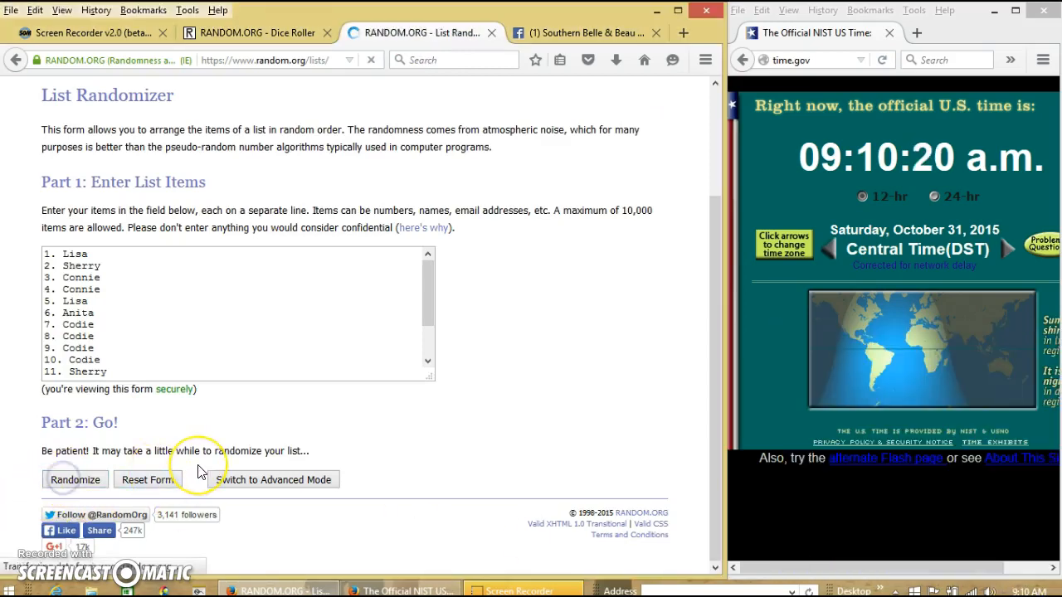
click(74, 480)
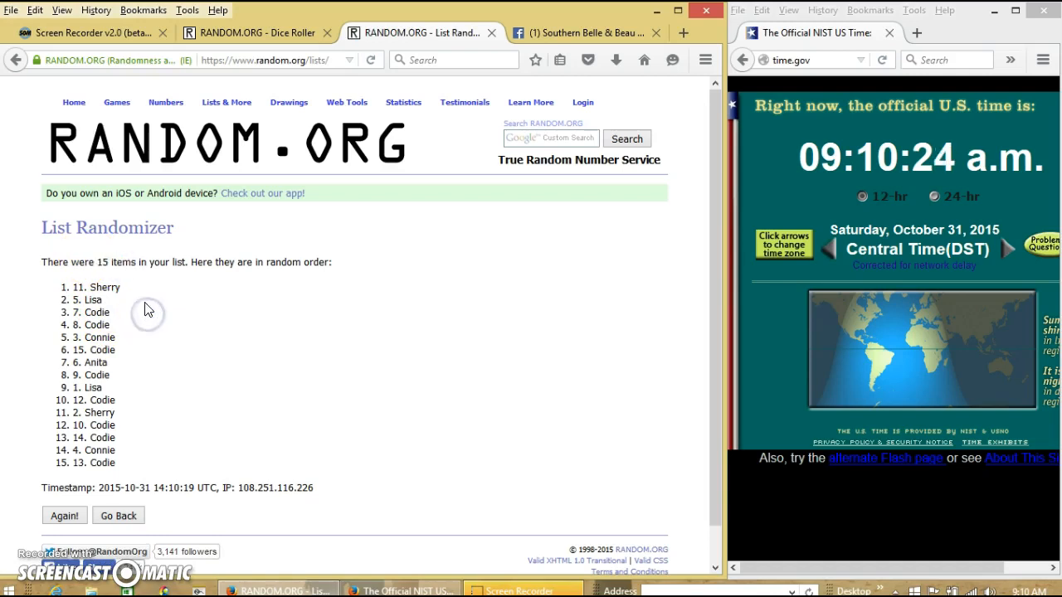
click(257, 34)
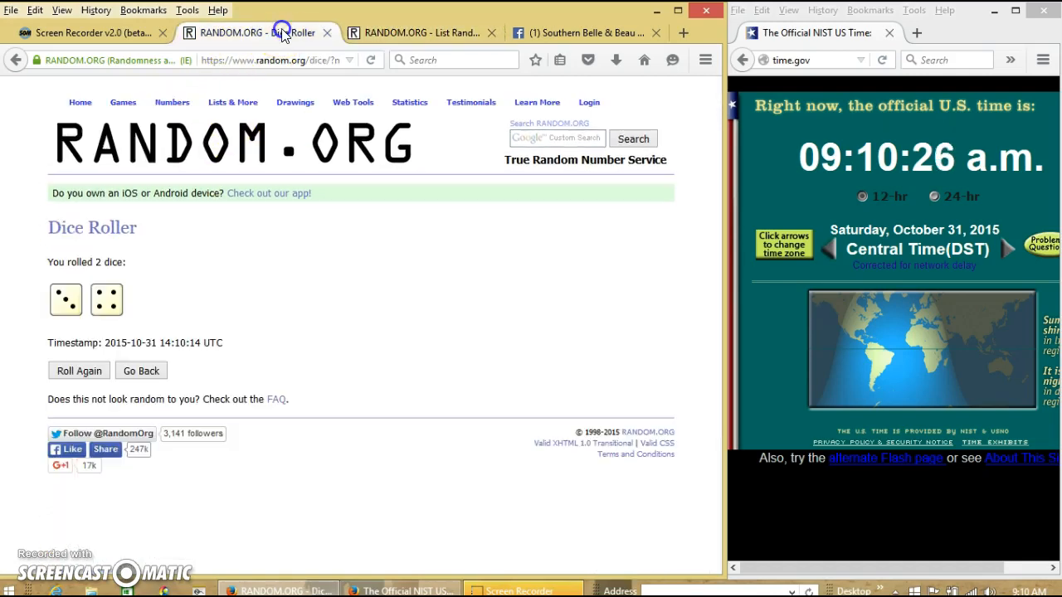
click(419, 33)
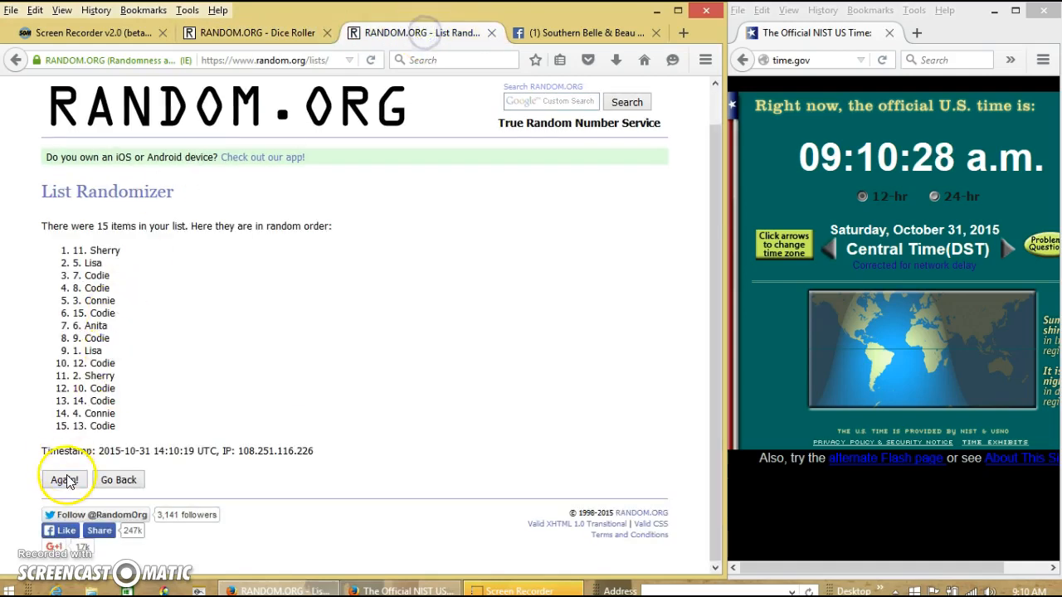
Re-randomize the list five more times, reaching six shuffles in total.
click(63, 480)
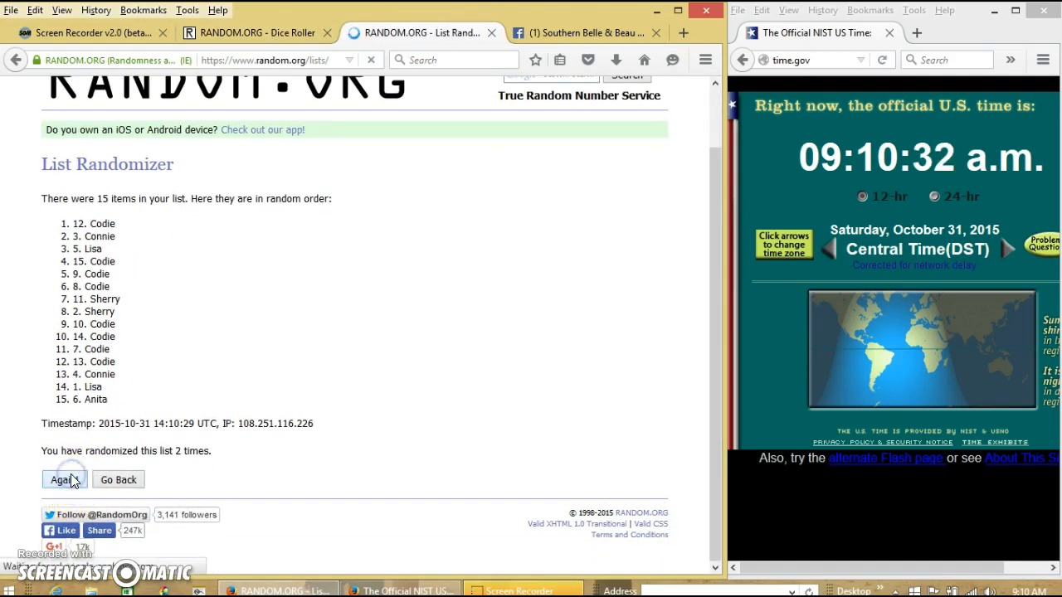
click(63, 480)
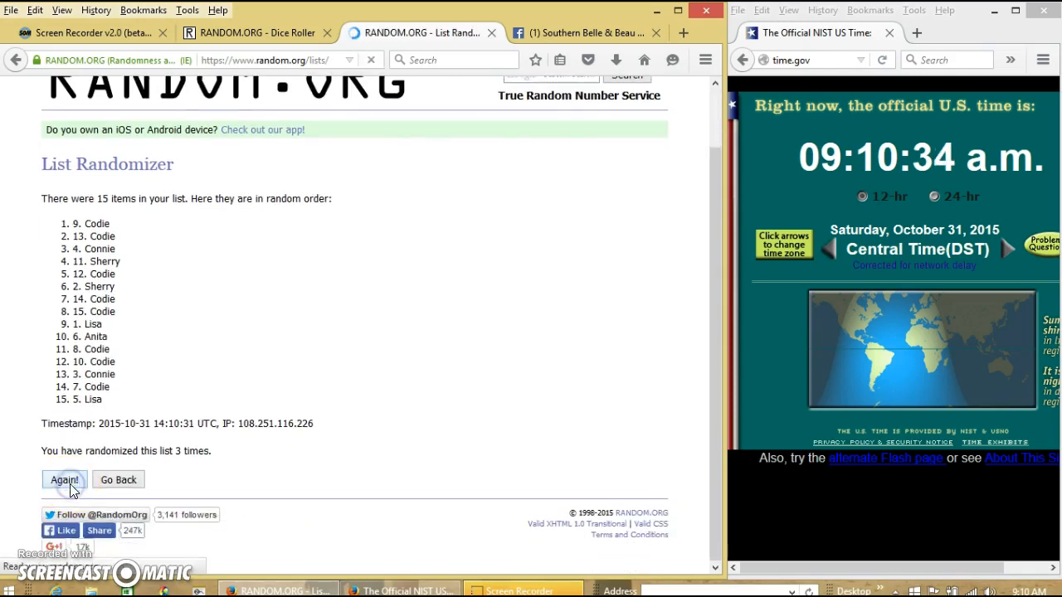
click(65, 480)
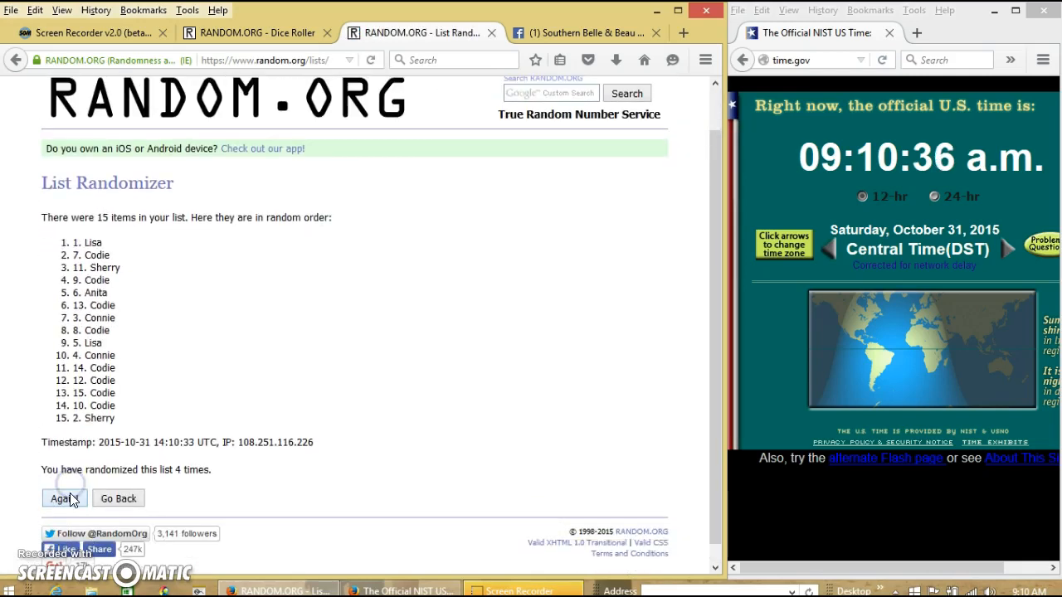
click(63, 498)
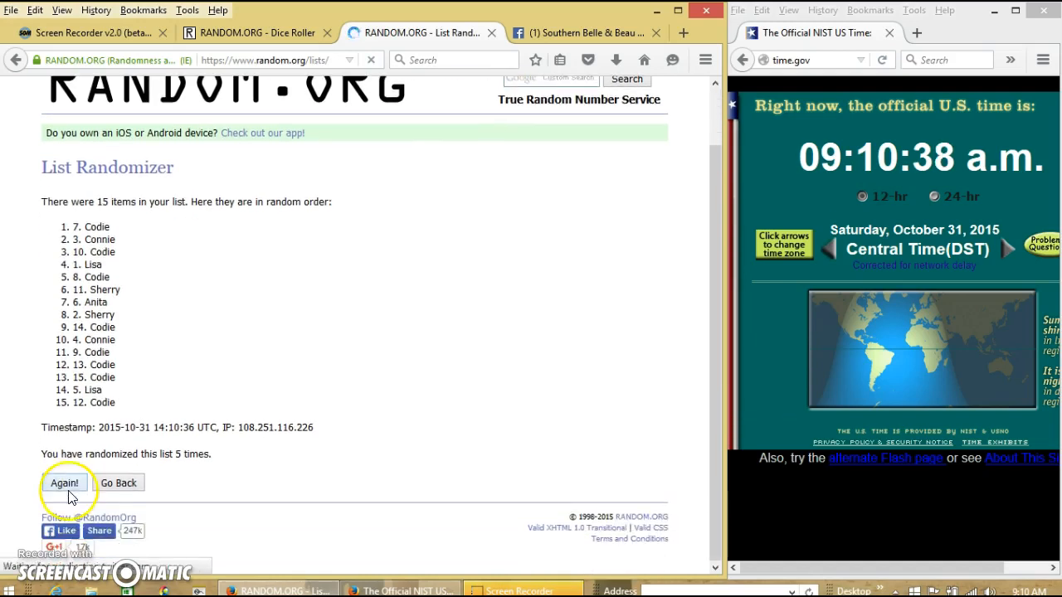
click(63, 482)
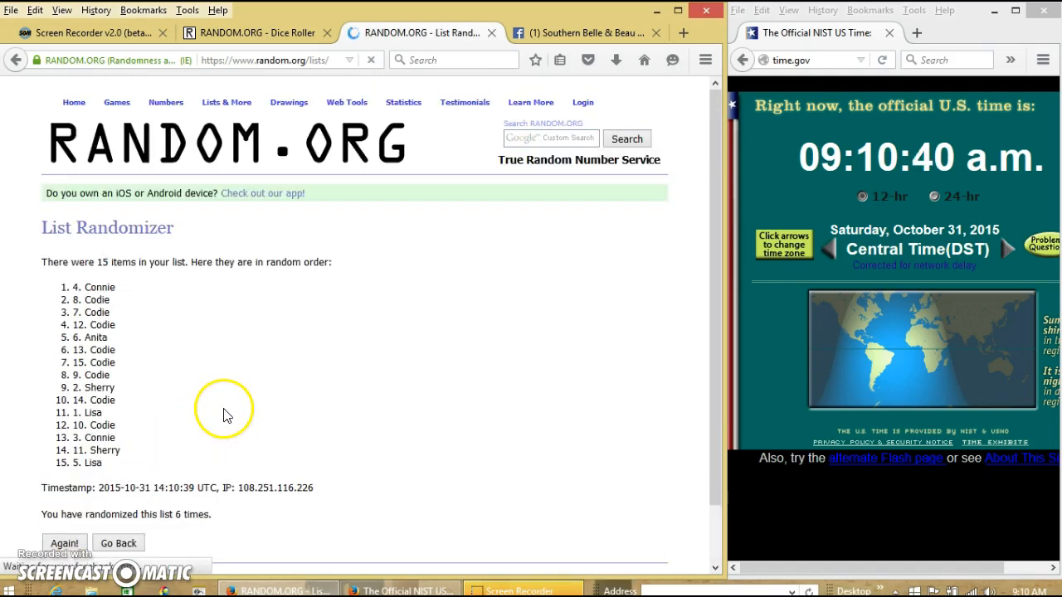
mouse_move(143, 289)
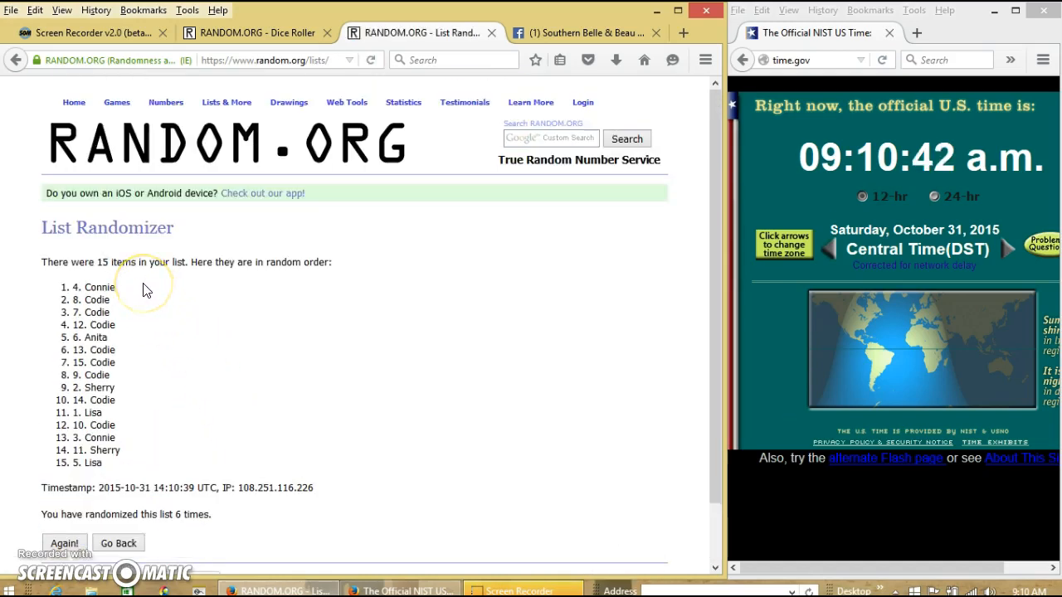
Shuffle the list a seventh time, then move to the Facebook group thread.
scroll(down, 3)
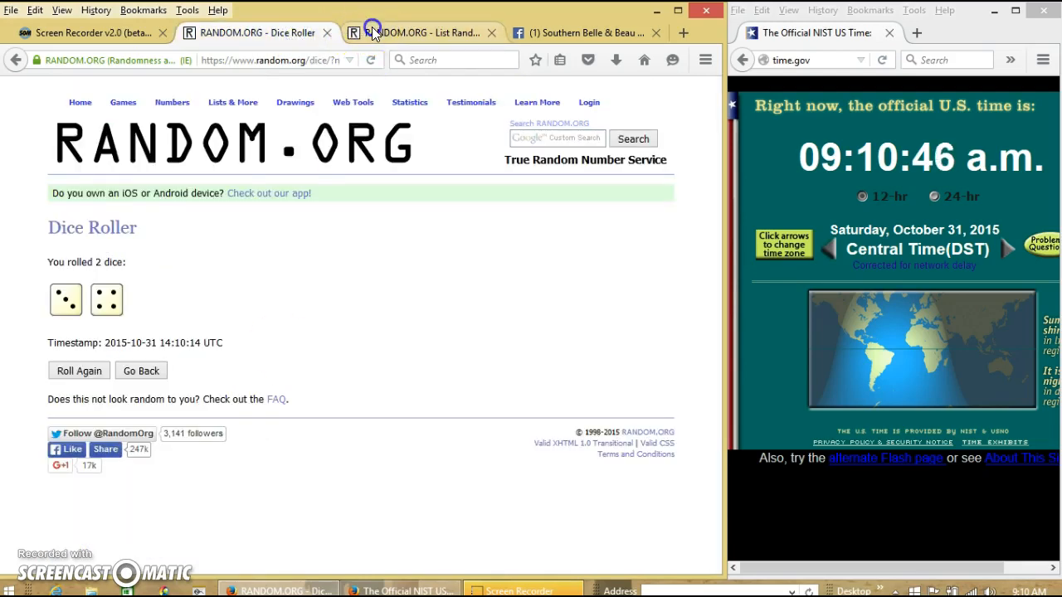
click(423, 33)
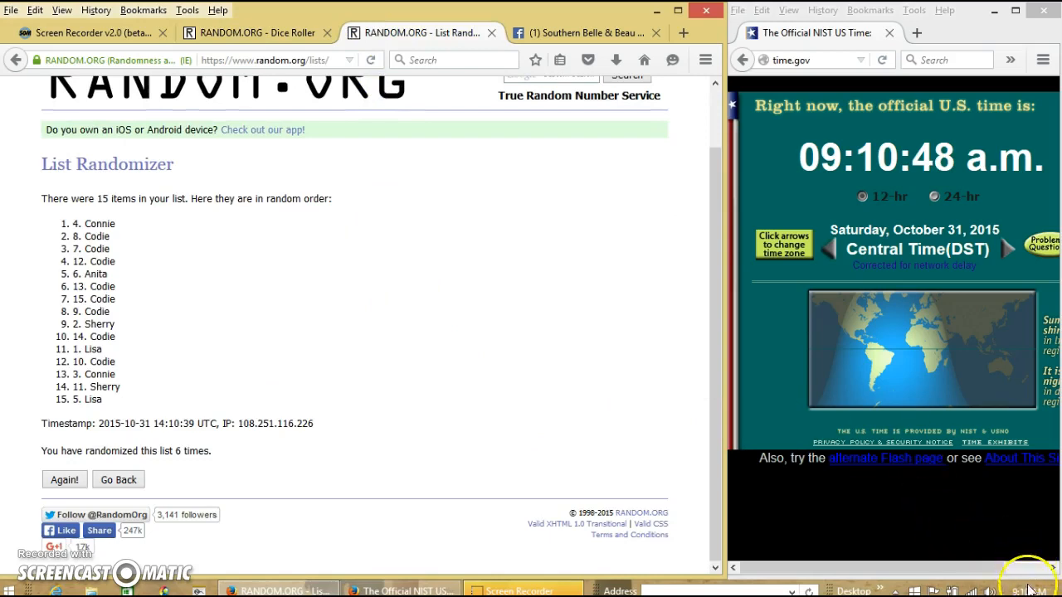
click(63, 480)
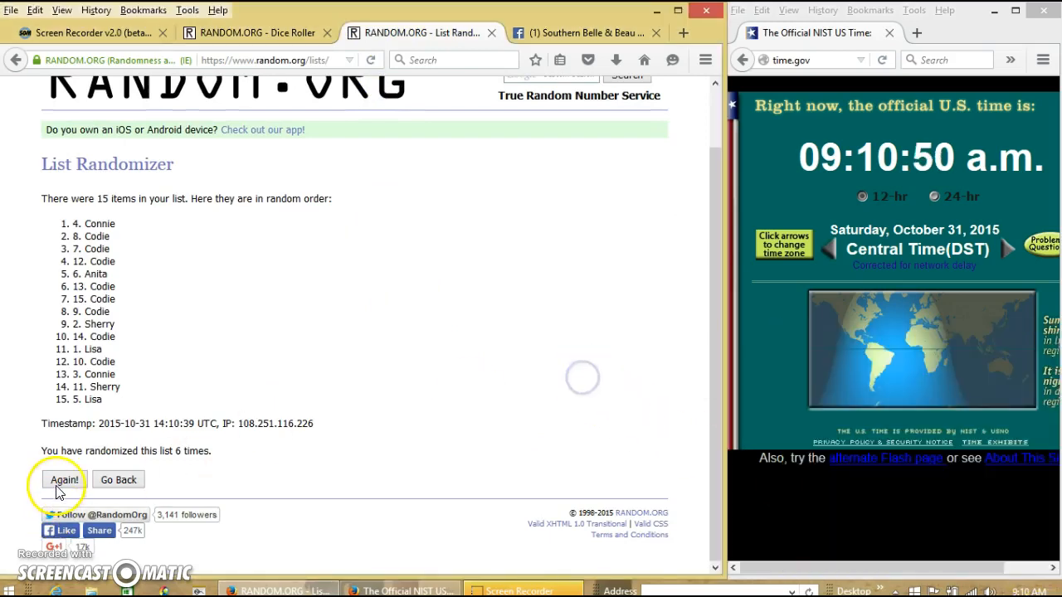
click(63, 479)
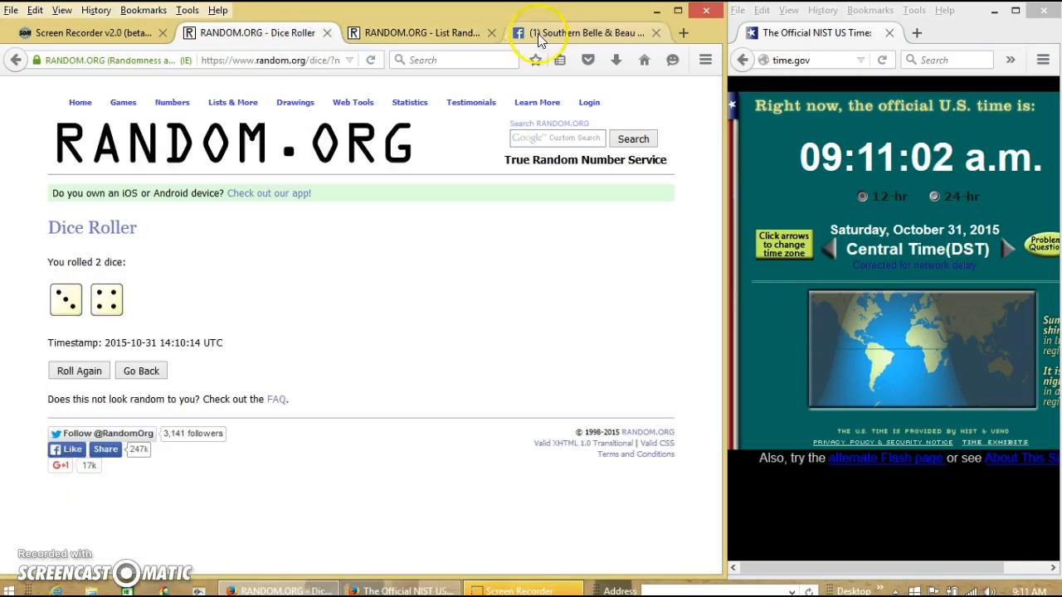
click(590, 33)
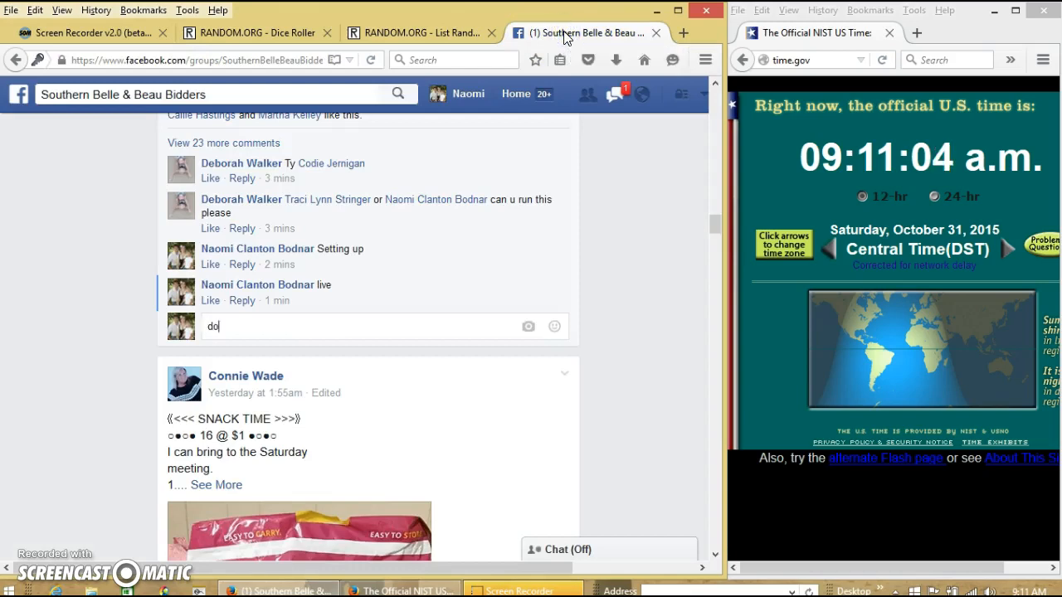